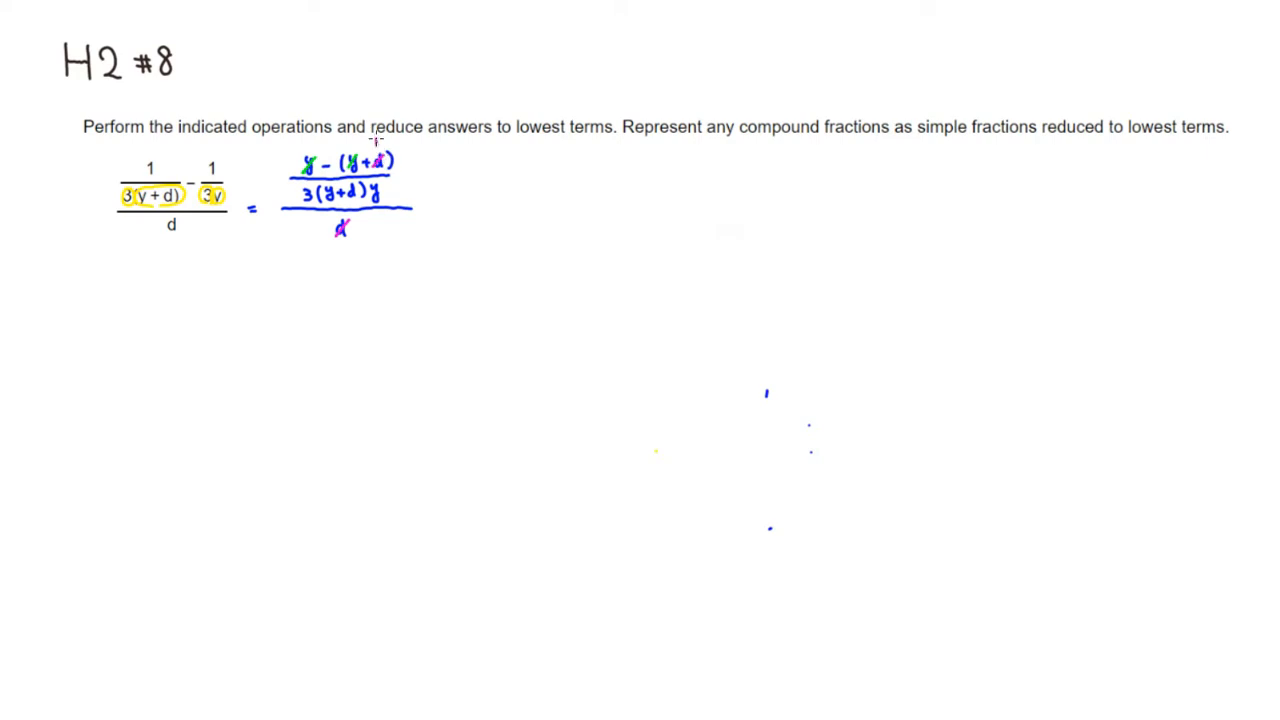
mouse_move(384, 106)
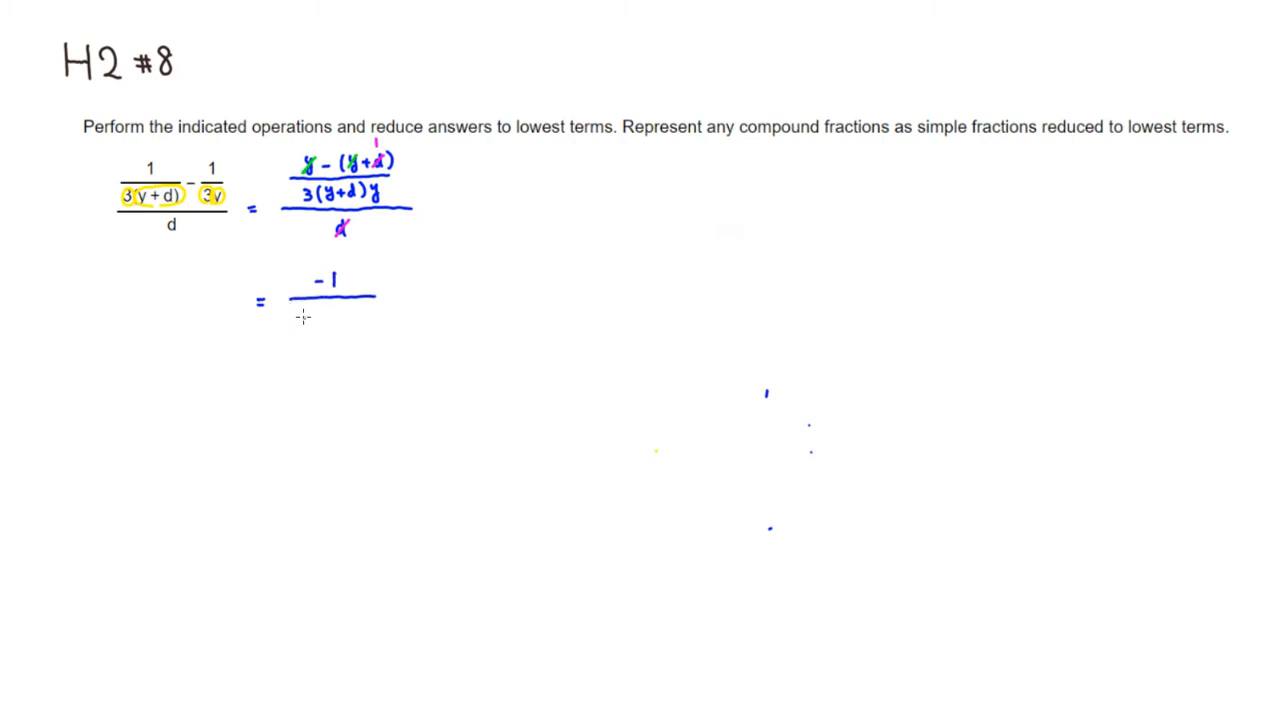
Handwrite the reduced result = -1 over 3(y+d)y beneath the earlier work.
text(3()
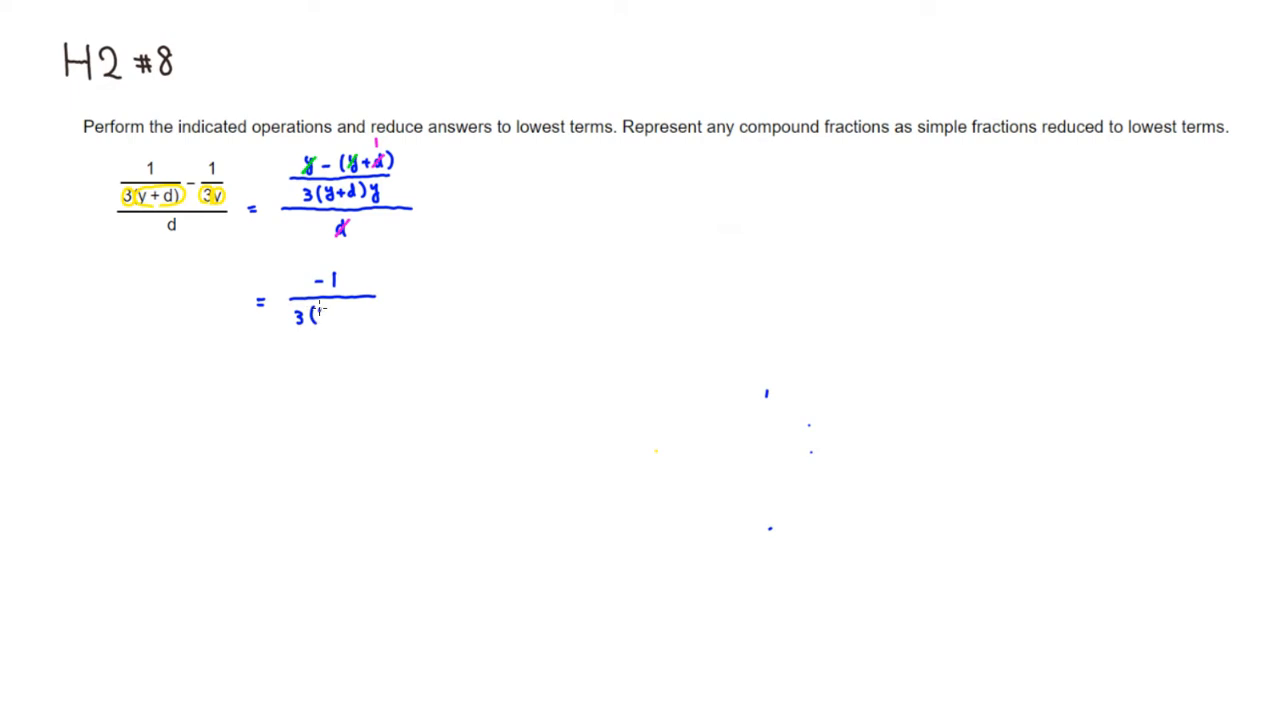
text((y+d))
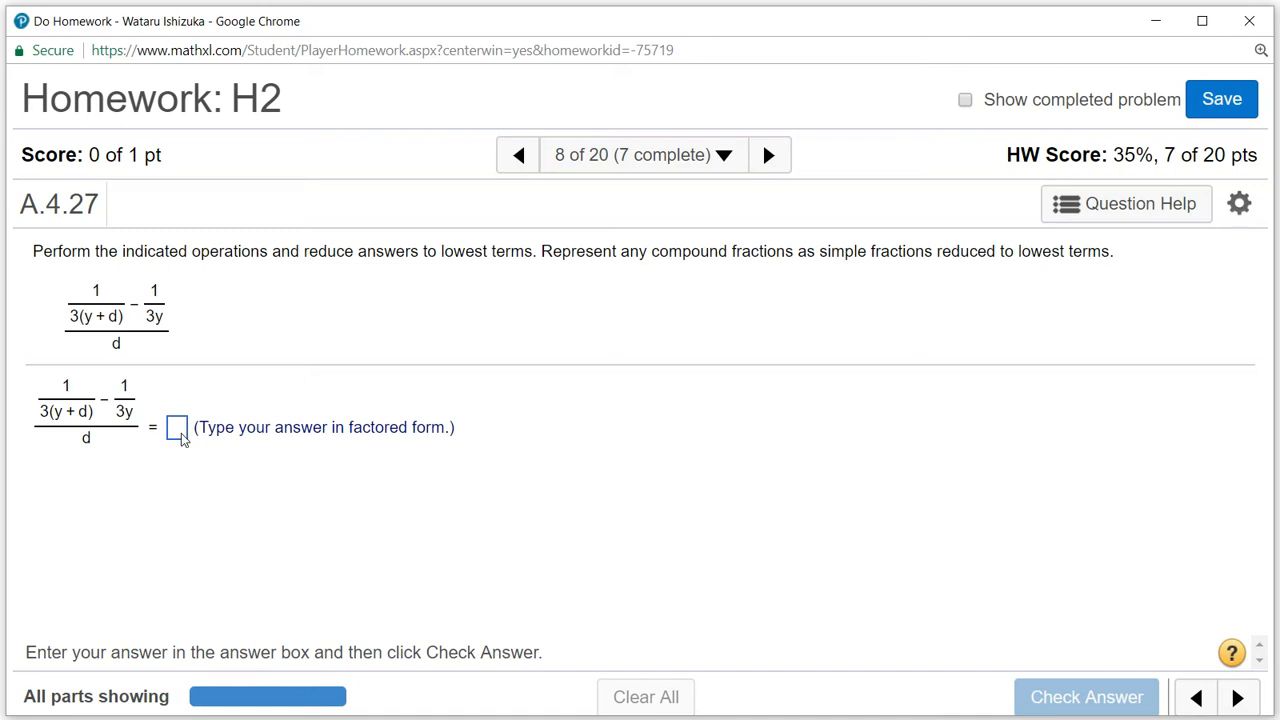
Enter -1 over 3(y+d)y as the answer for problem A.4.27.
click(176, 428)
text(1/)
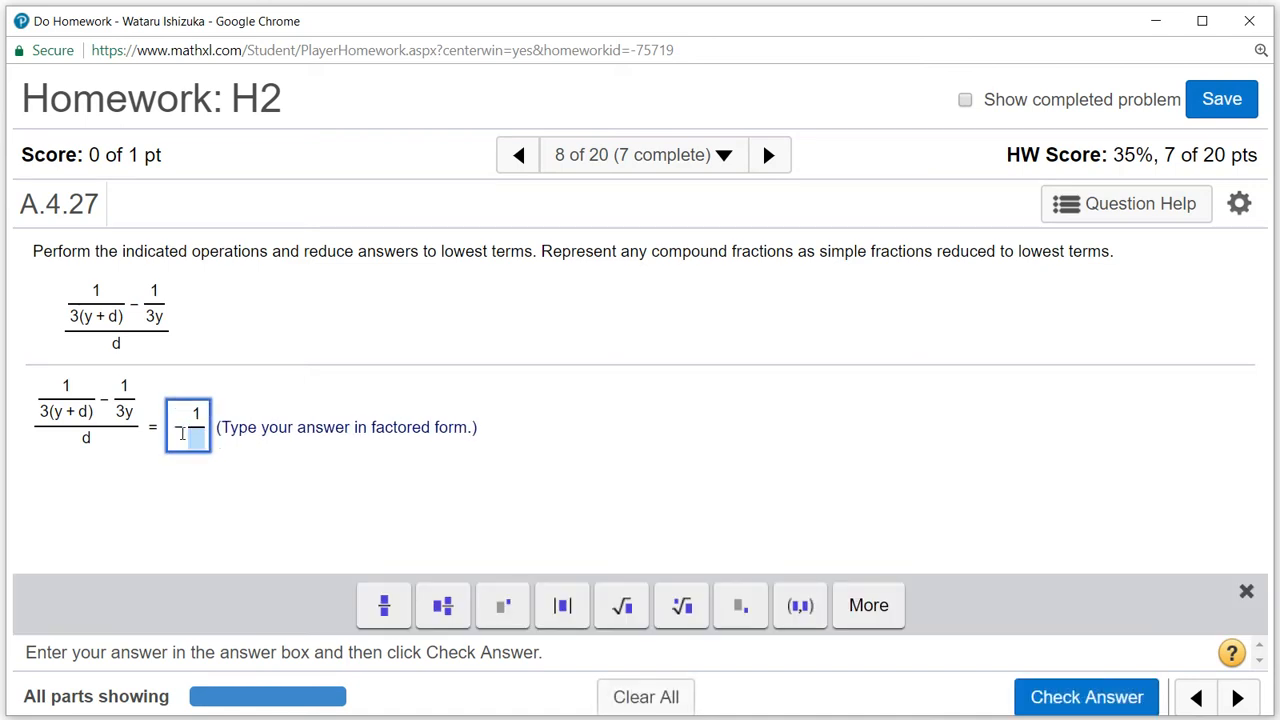
text(3())
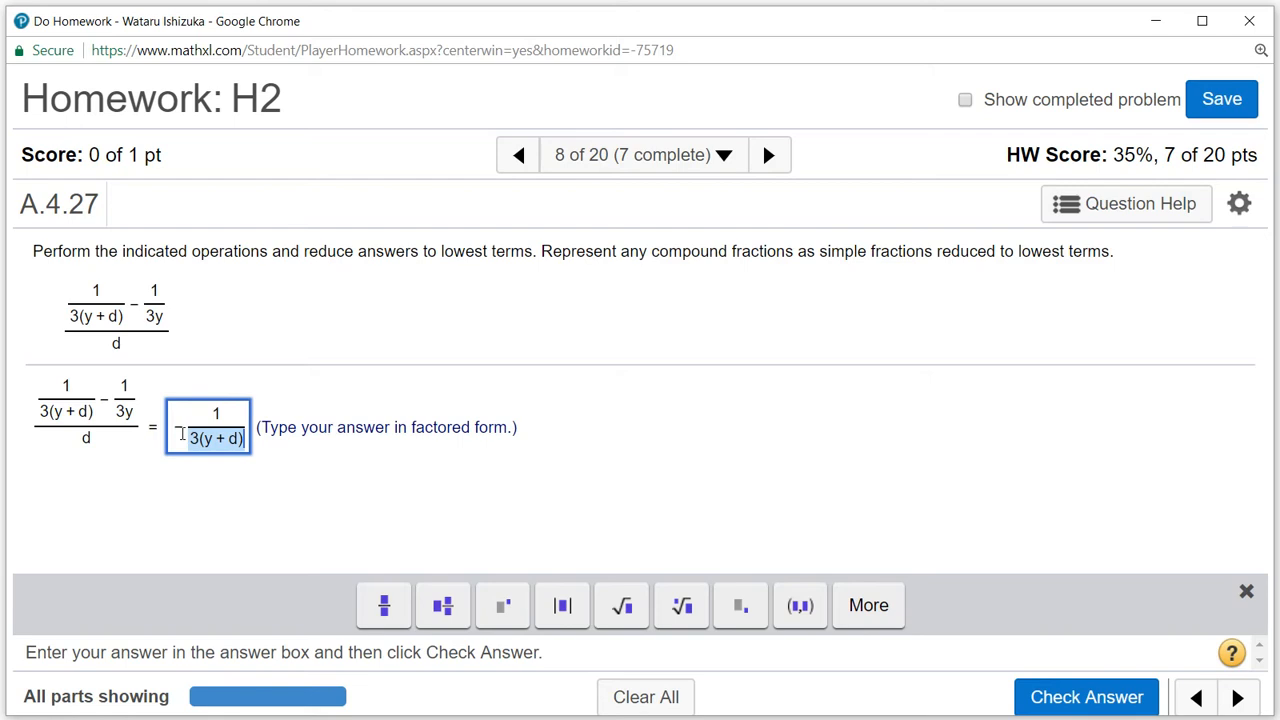
text(y)
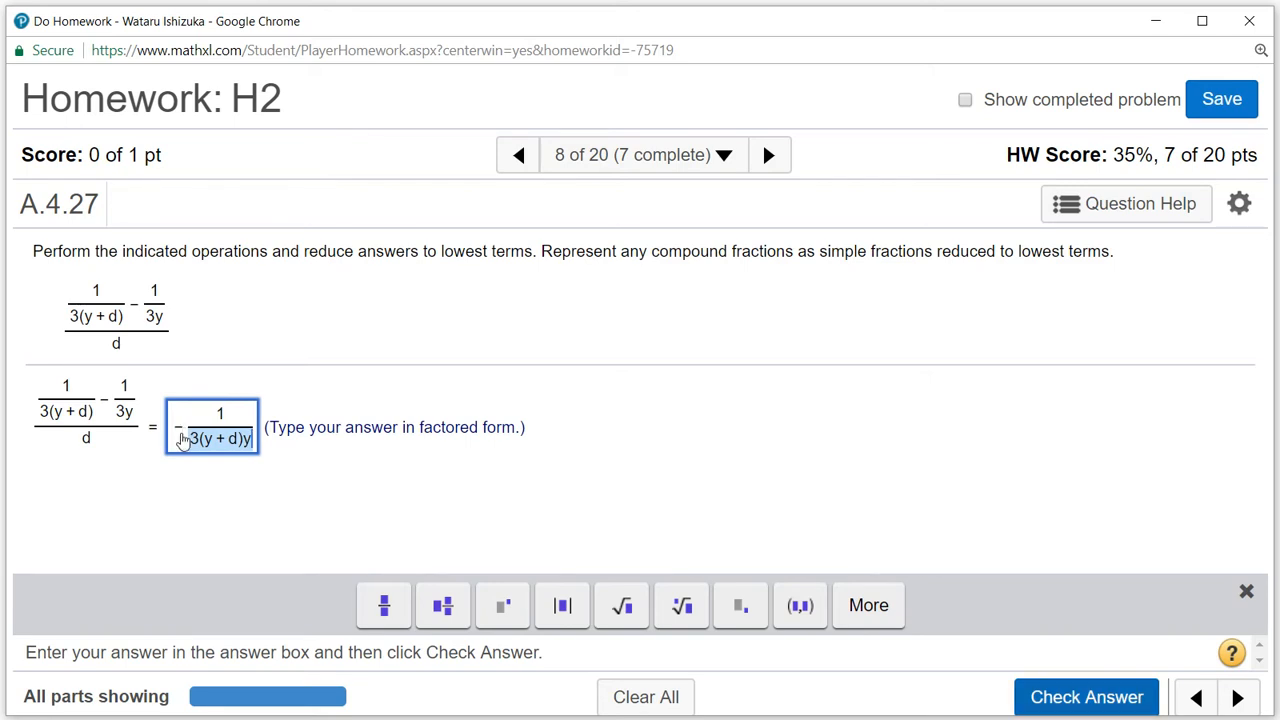